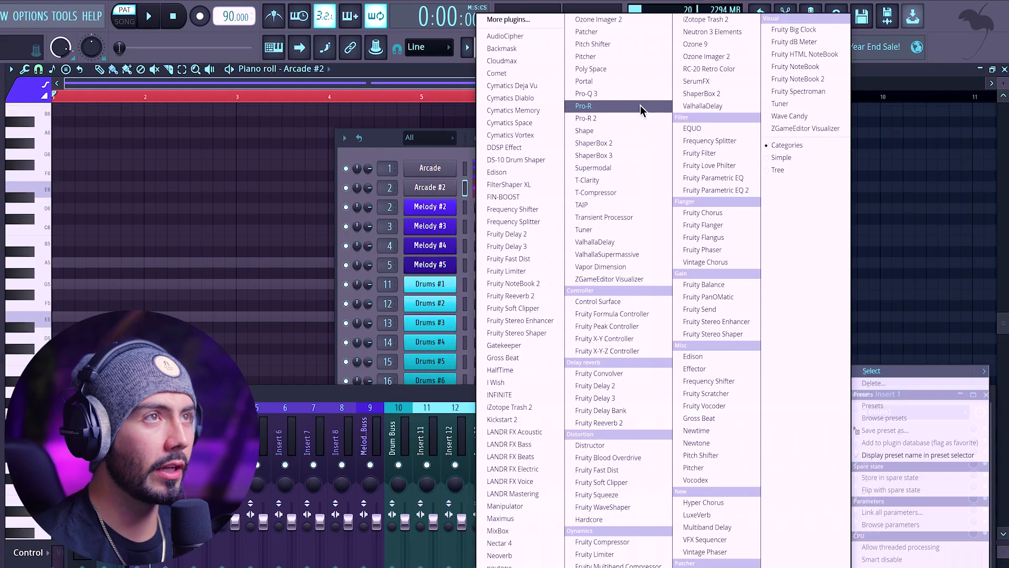
Step: Load Pro-R onto mixer Insert 1 and add Pro-R 2 in the next effect slot
{"action": "left_click", "coordinate": [582, 105]}
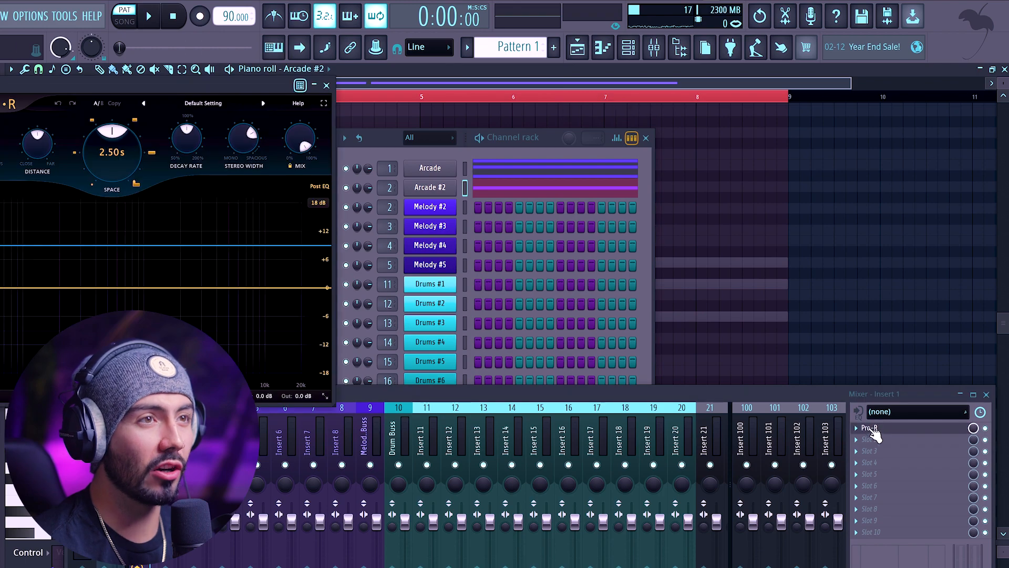
{"action": "left_click", "coordinate": [870, 428]}
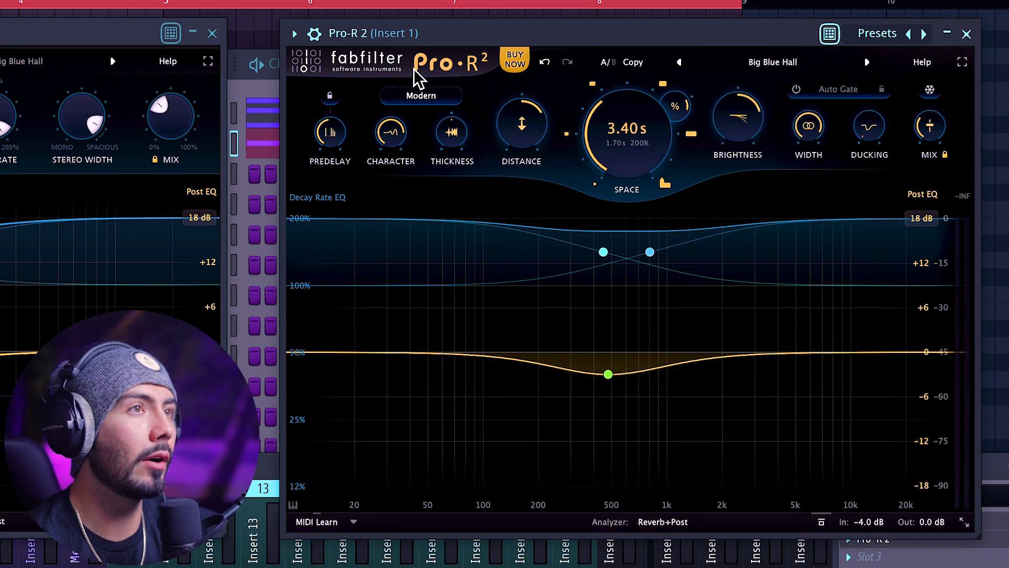
Step: Keep Pro-R 2 on the Modern reverb style from the Style list
{"action": "left_click", "coordinate": [421, 96]}
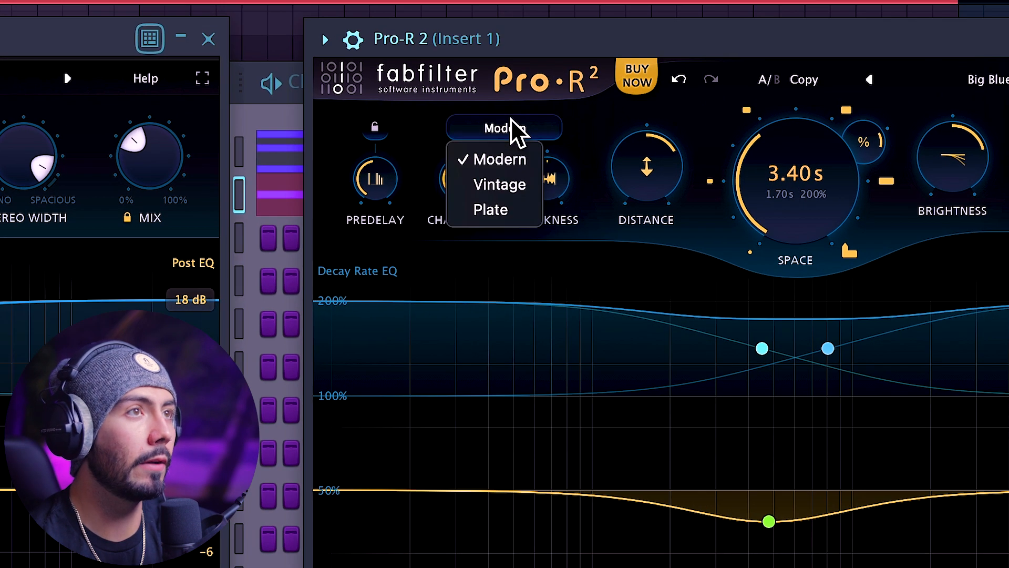
{"action": "left_click", "coordinate": [500, 159]}
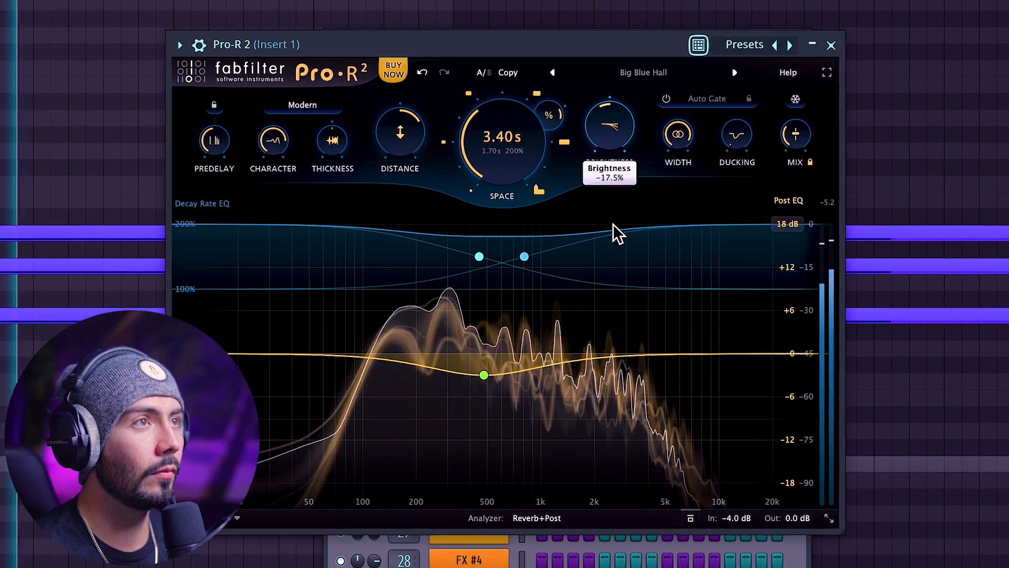
Step: Adjust Pro-R 2's Brightness and Thickness knobs away from their preset values
{"action": "left_click_drag", "start_coordinate": [608, 122], "coordinate": [609, 136]}
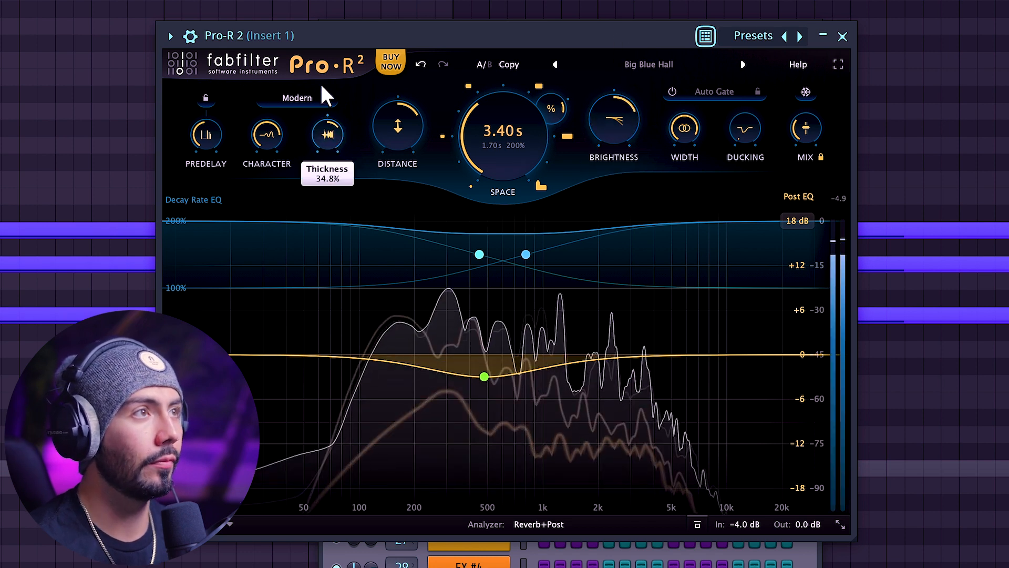
{"action": "left_click_drag", "start_coordinate": [327, 132], "coordinate": [327, 116]}
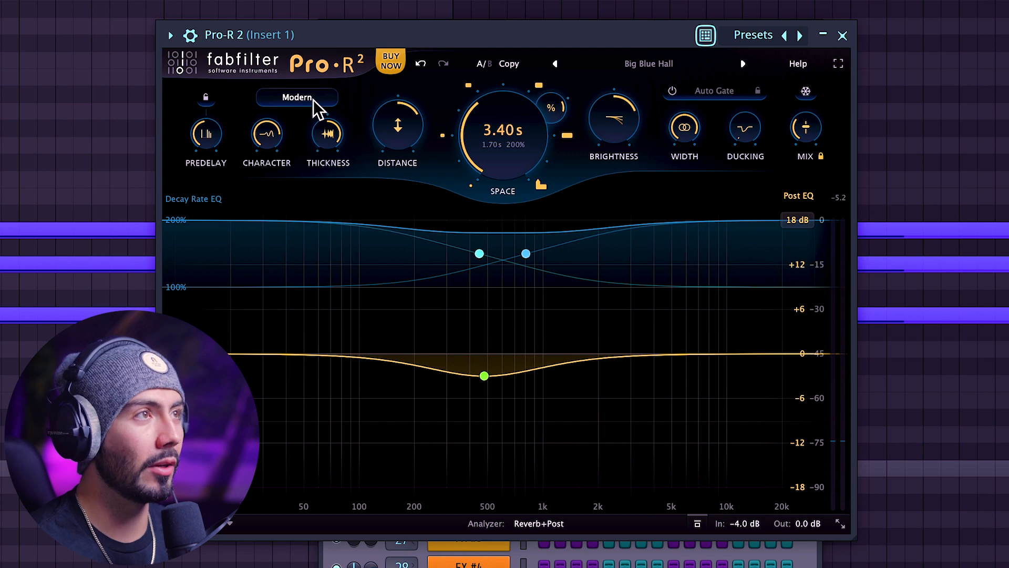
Step: Try the Plate style, then set Pro-R 2 to Vintage with a 5.35 s decay
{"action": "left_click", "coordinate": [296, 97]}
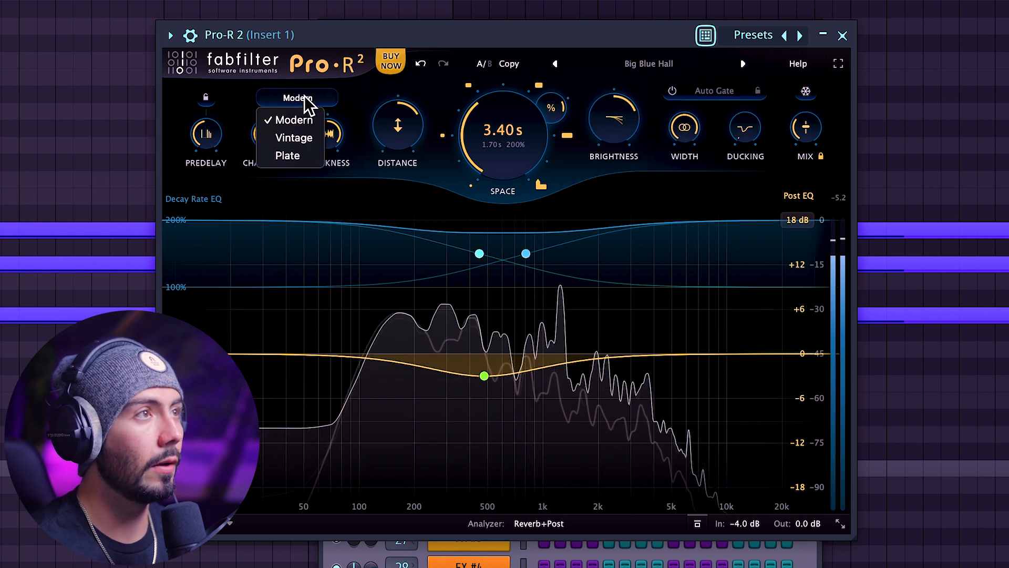
{"action": "left_click", "coordinate": [293, 137]}
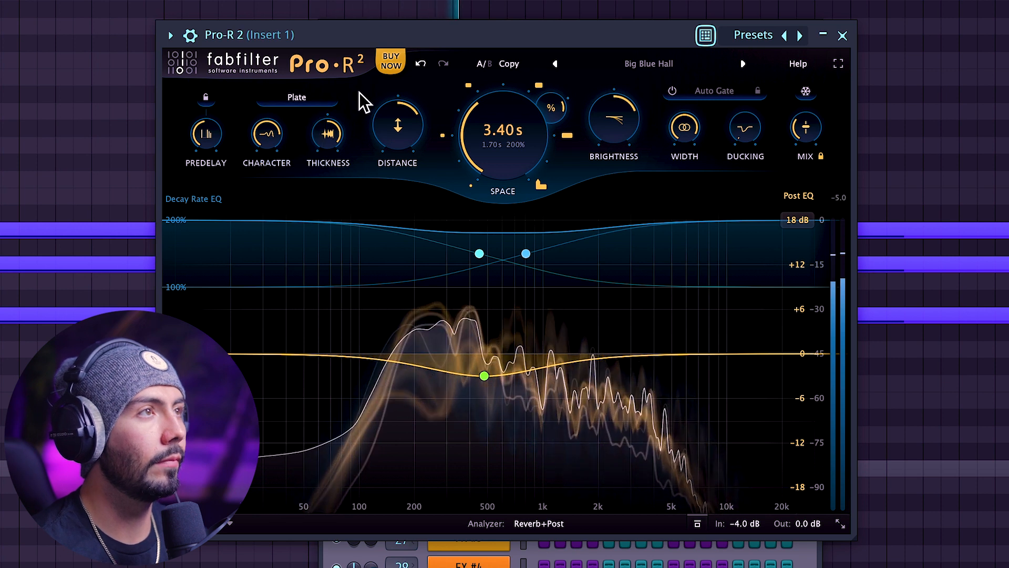
{"action": "mouse_move", "coordinate": [297, 96]}
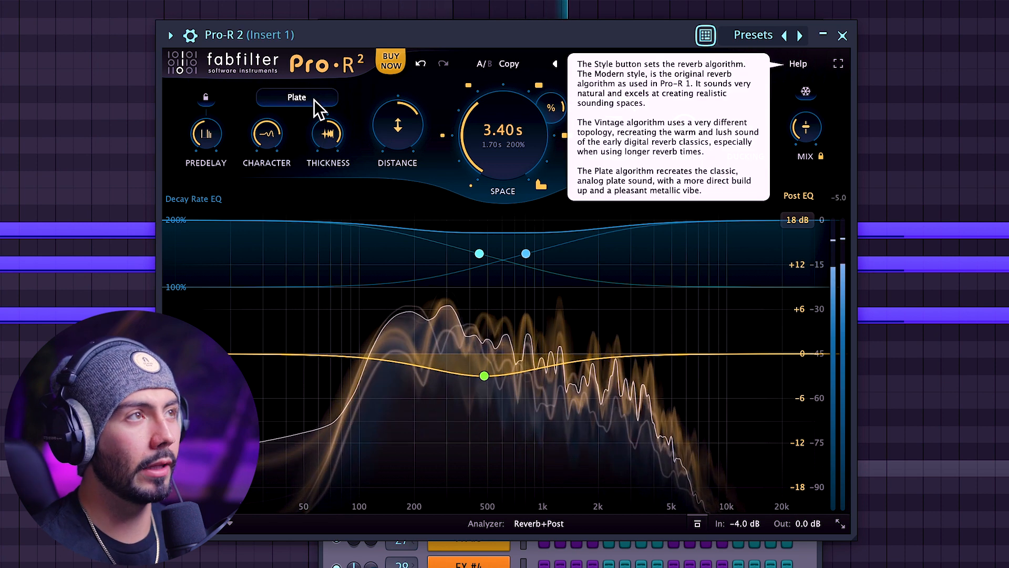
{"action": "left_click", "coordinate": [296, 97]}
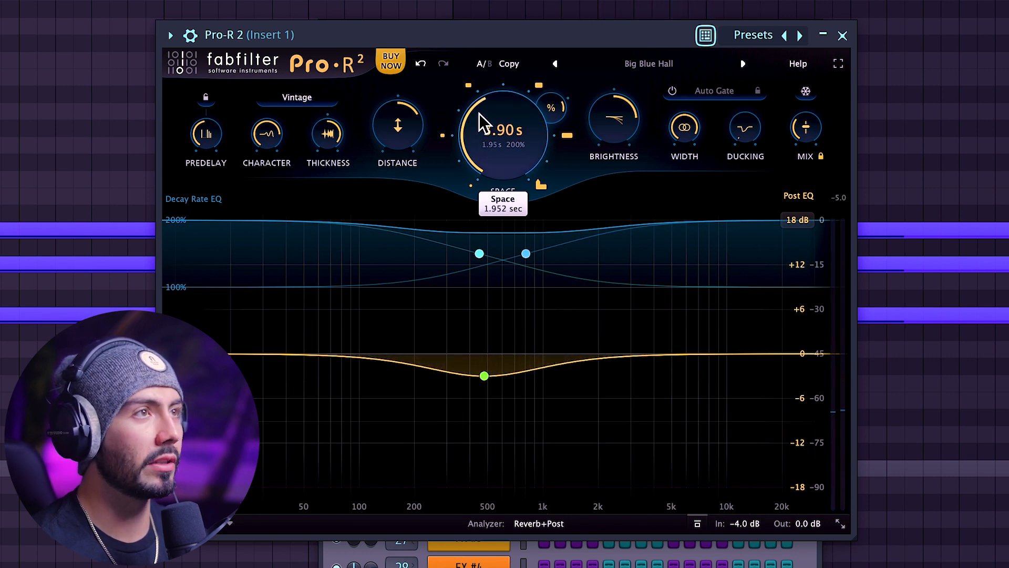
{"action": "left_click_drag", "start_coordinate": [489, 122], "coordinate": [502, 167]}
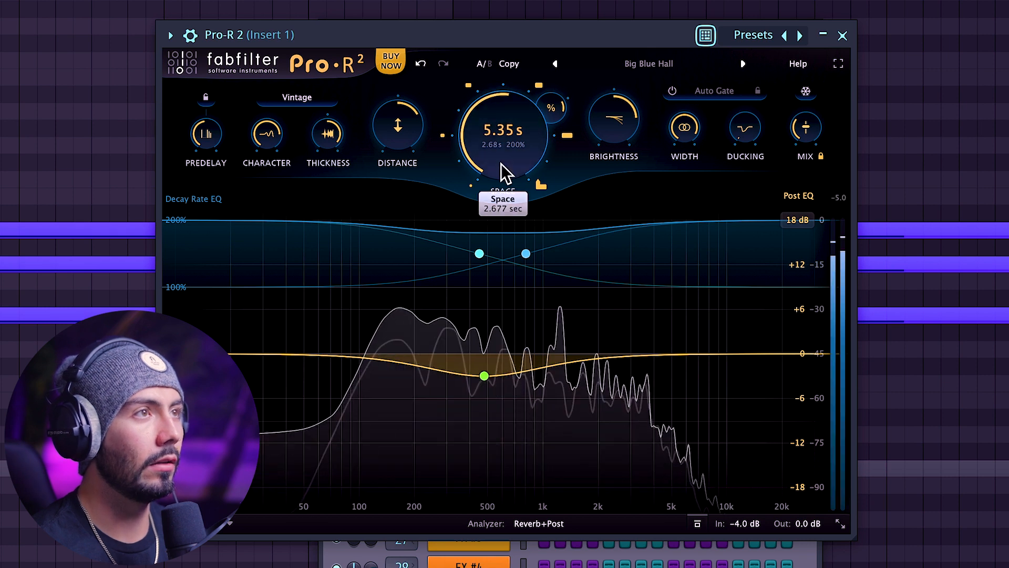
{"action": "mouse_move", "coordinate": [612, 121]}
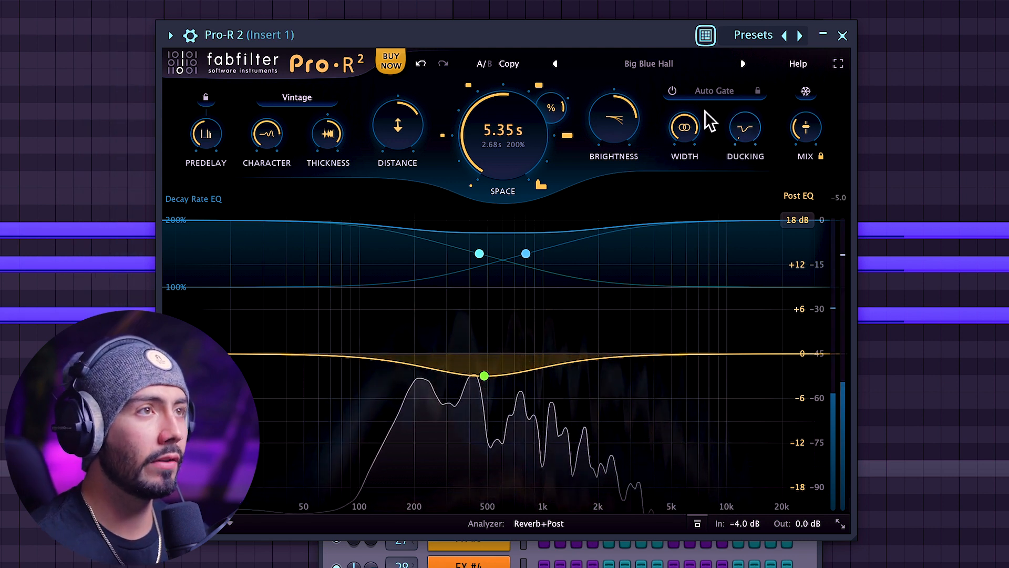
{"action": "mouse_move", "coordinate": [744, 127]}
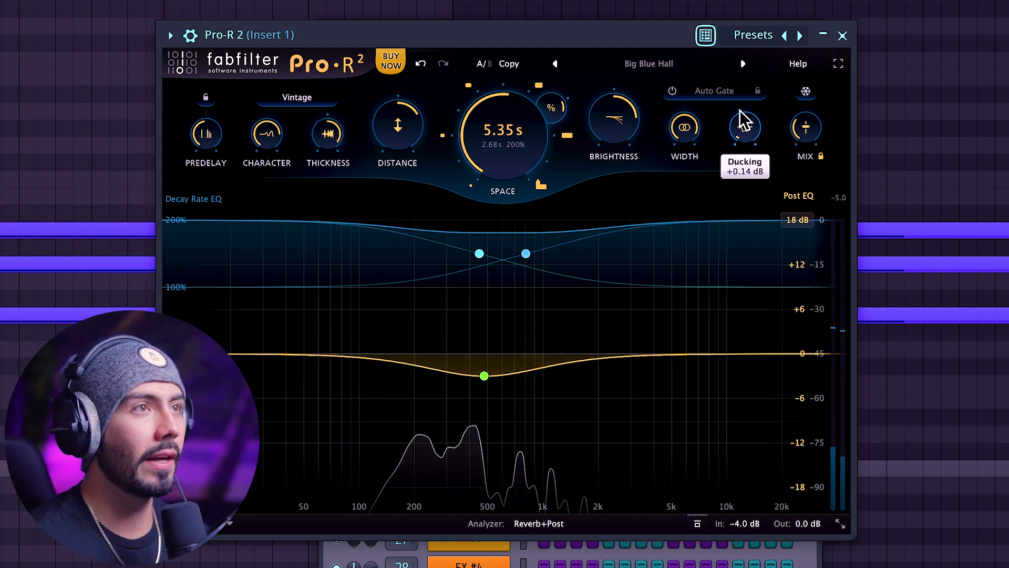
Step: Raise Pro-R 2's ducking to about +9 dB so the reverb dips under the melody
{"action": "left_click_drag", "start_coordinate": [744, 127], "coordinate": [753, 136]}
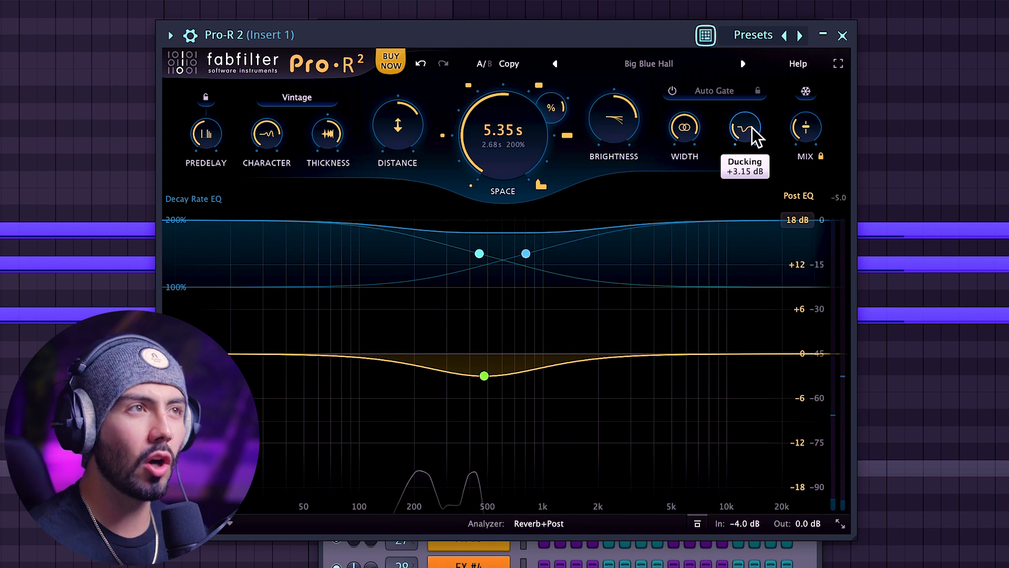
{"action": "mouse_move", "coordinate": [782, 100]}
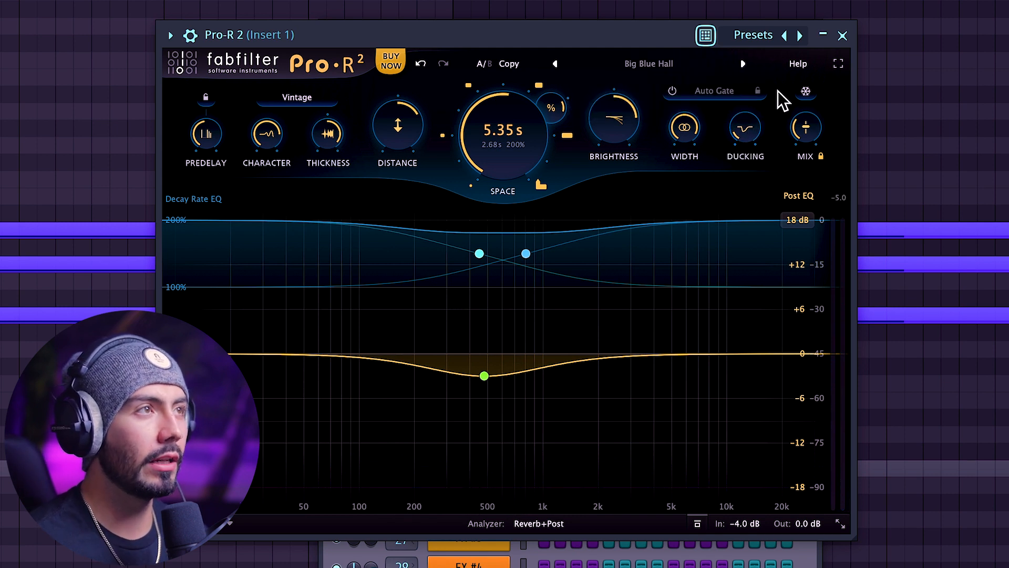
{"action": "mouse_move", "coordinate": [744, 128]}
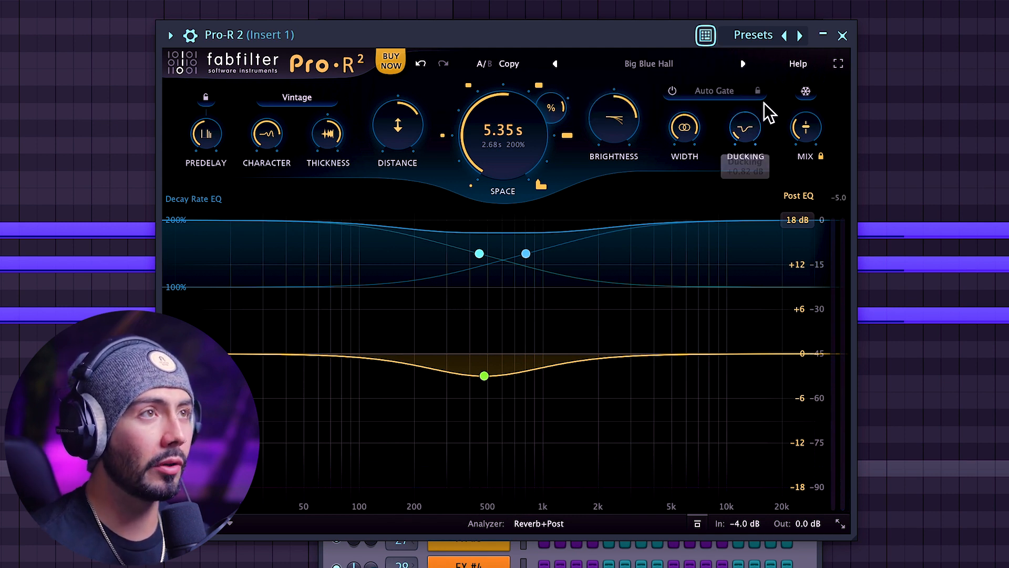
{"action": "left_click_drag", "start_coordinate": [744, 128], "coordinate": [749, 115]}
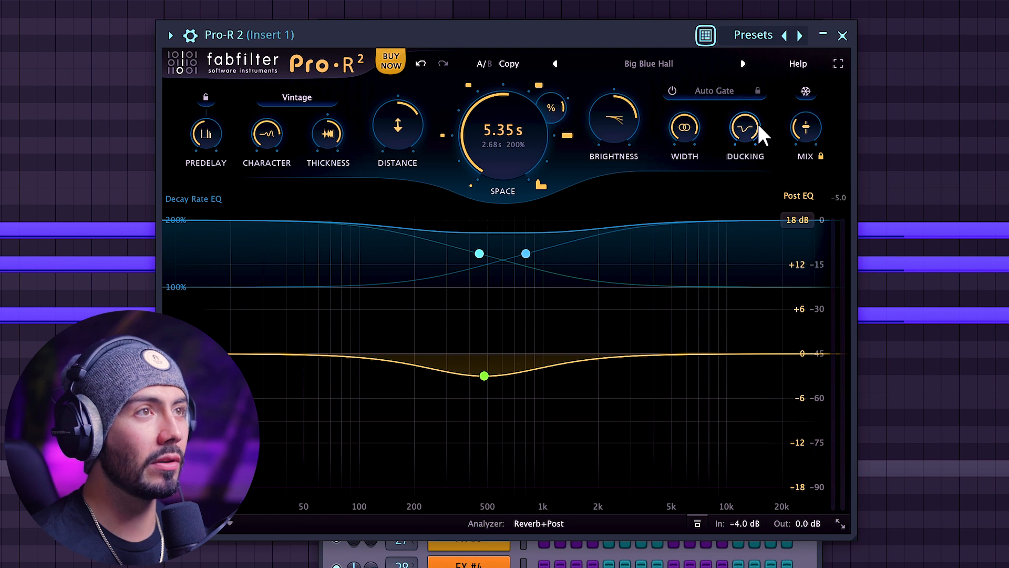
{"action": "mouse_move", "coordinate": [779, 122]}
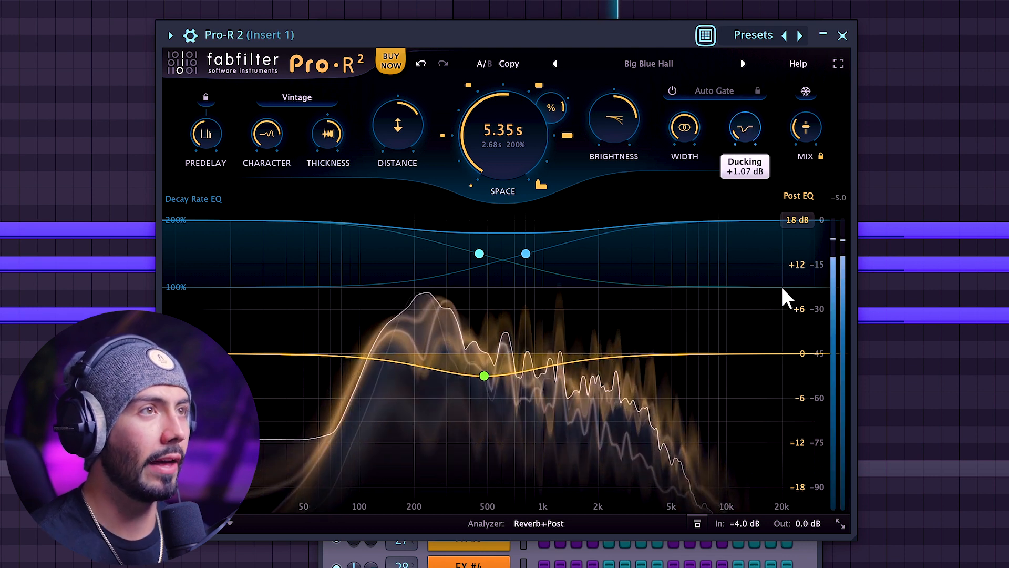
{"action": "left_click_drag", "start_coordinate": [745, 128], "coordinate": [744, 96]}
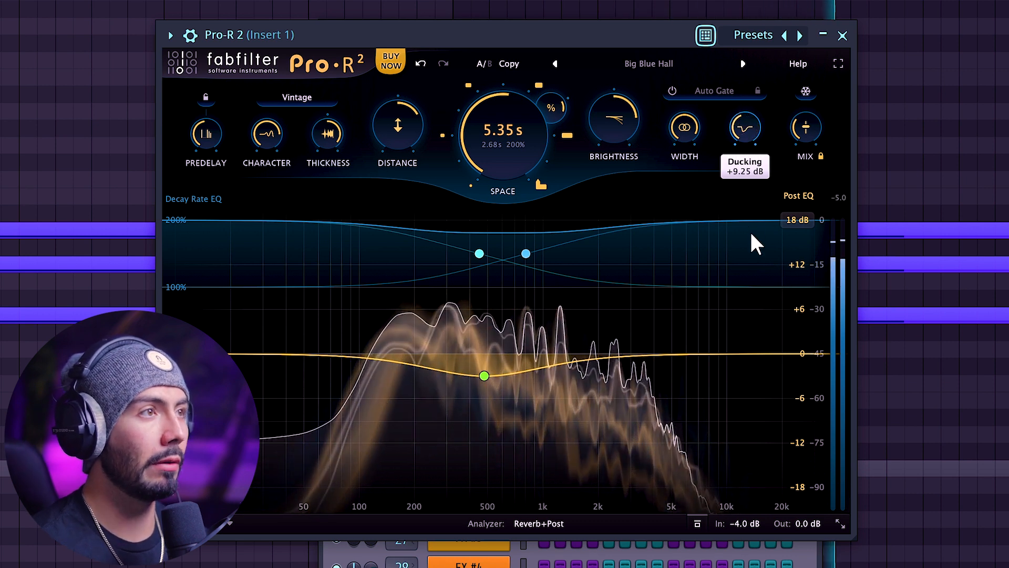
{"action": "left_click_drag", "start_coordinate": [744, 128], "coordinate": [744, 136]}
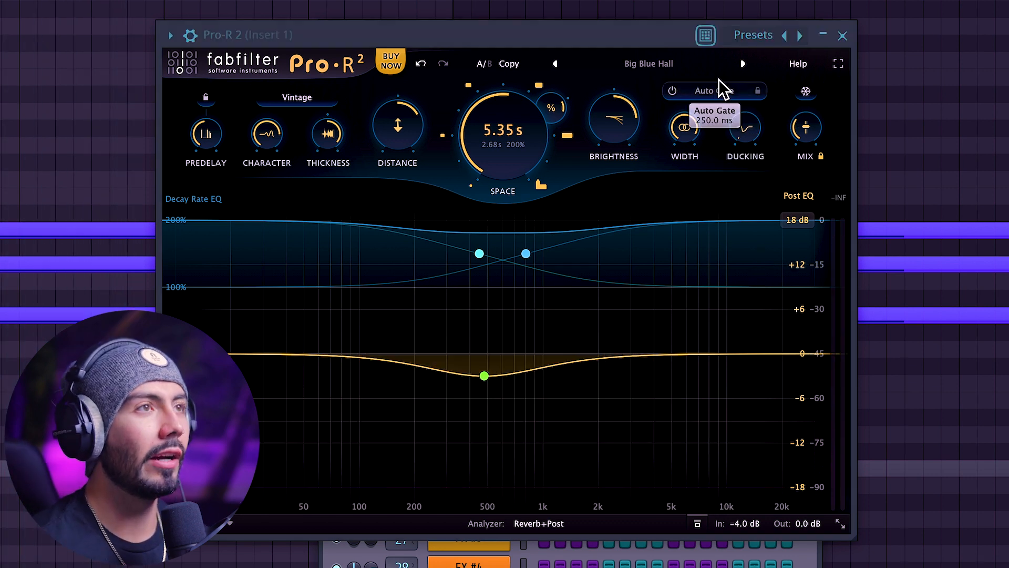
{"action": "mouse_move", "coordinate": [726, 57]}
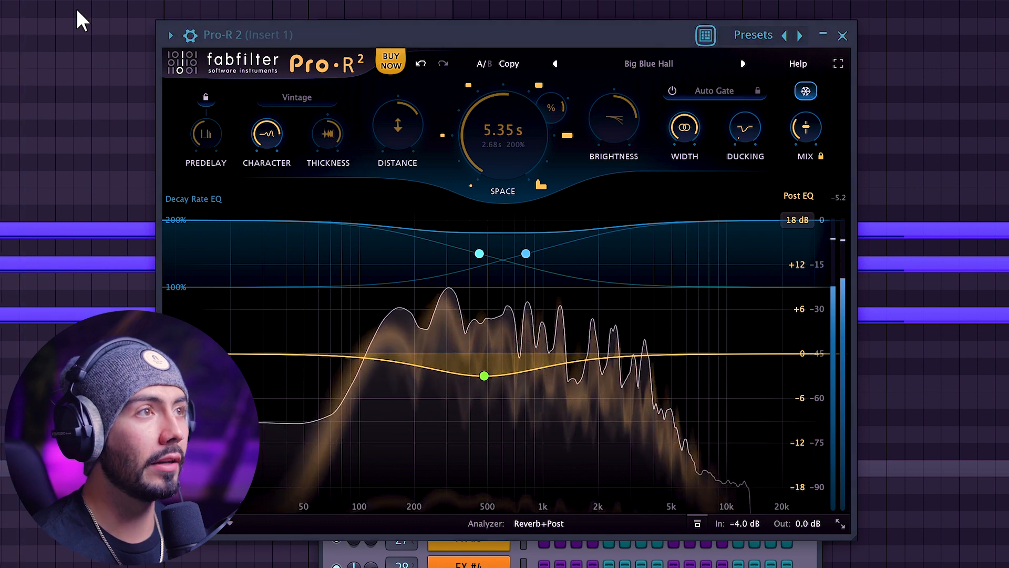
Step: Pick the LSI Charm Kick&Snare drum loop in the Sounds browser
{"action": "left_click", "coordinate": [485, 375]}
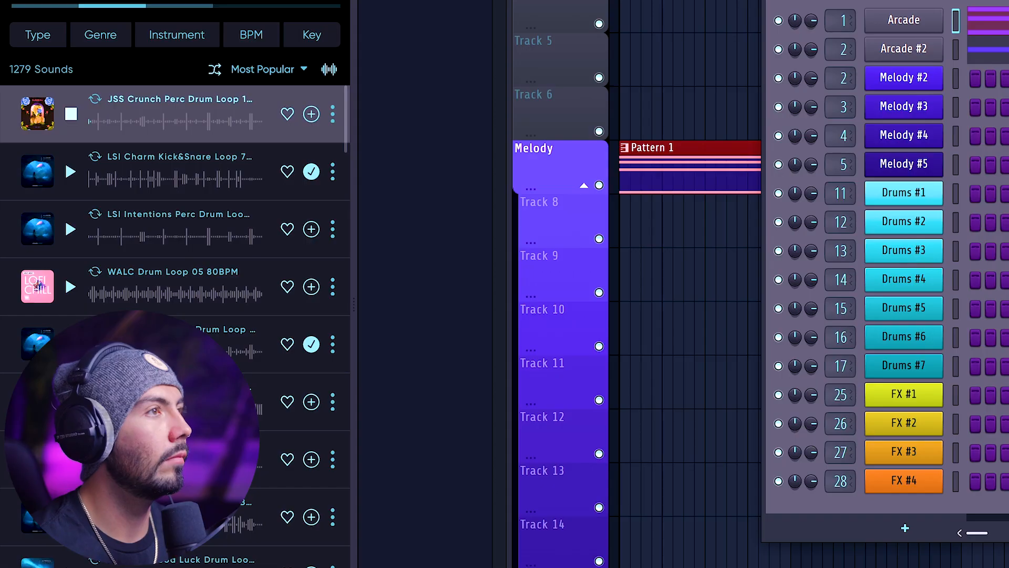
Step: Add the kick-and-snare loop to the playlist and load Airy Plate on Insert 11's Pro-R 2
{"action": "left_click", "coordinate": [71, 172]}
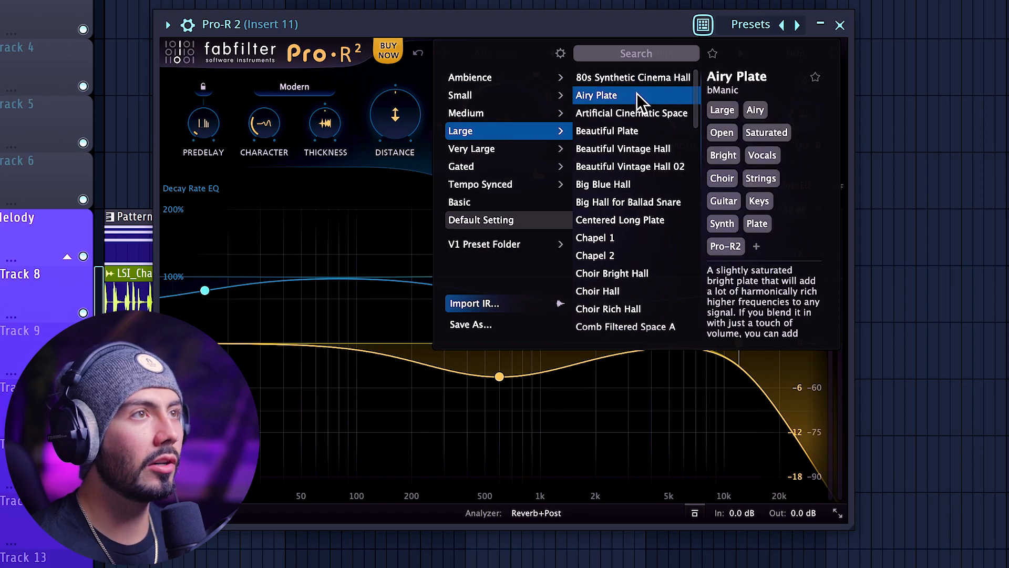
{"action": "left_click", "coordinate": [597, 95]}
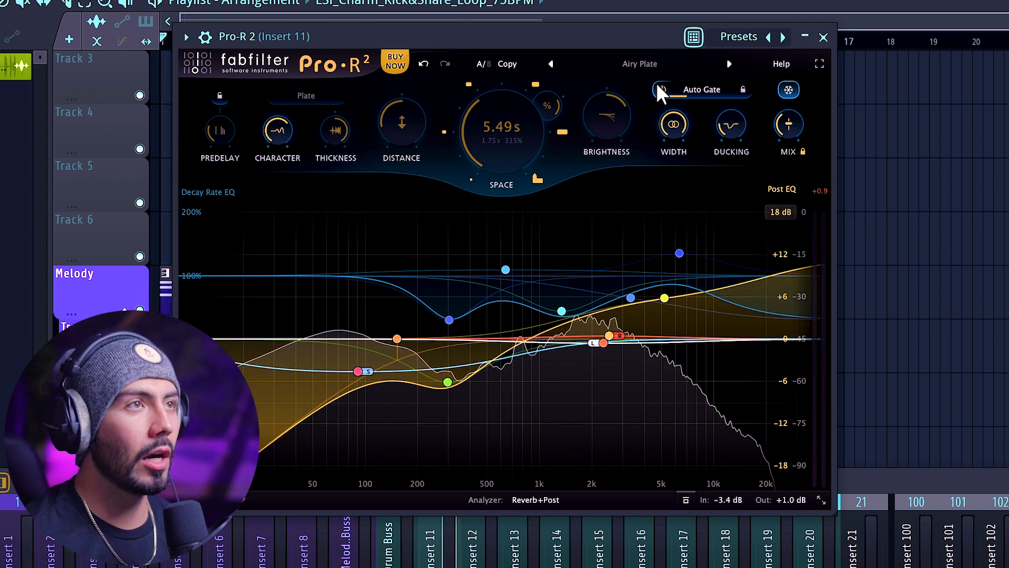
Step: Switch on Auto Gate for the Airy Plate reverb on the drum loop
{"action": "left_click", "coordinate": [661, 90]}
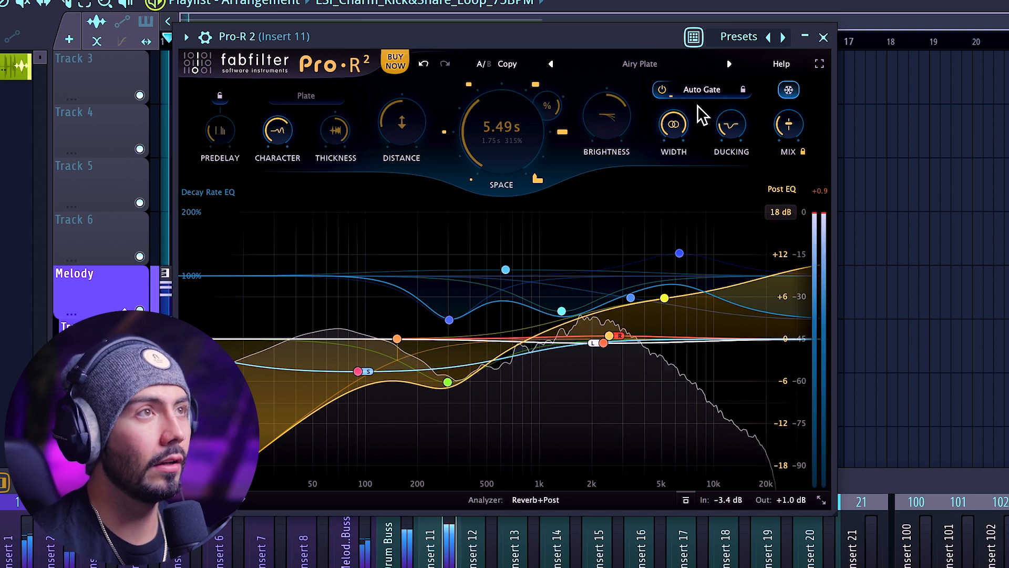
{"action": "mouse_move", "coordinate": [701, 90]}
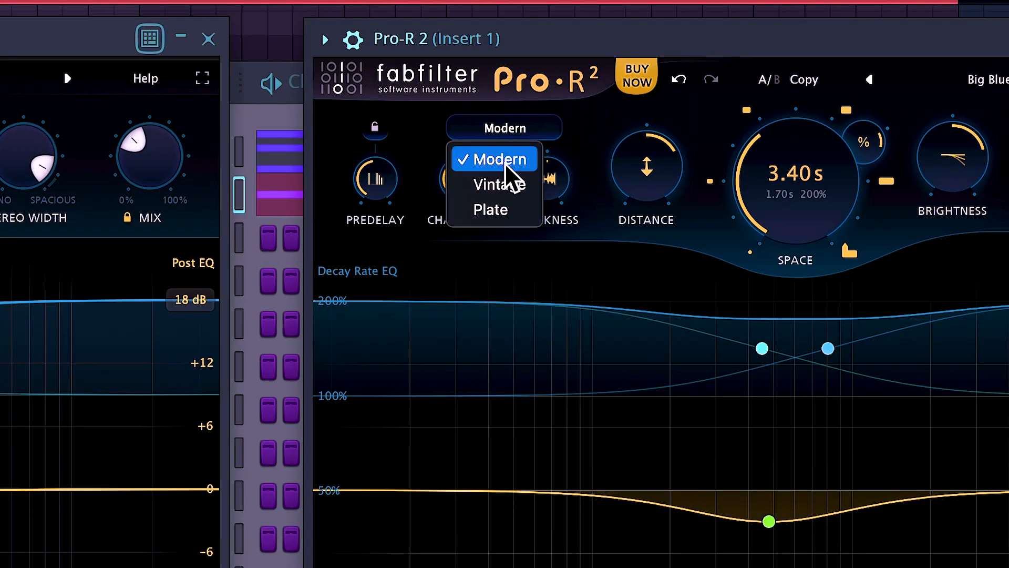
Step: Set the Insert 1 Pro-R 2 back to the Modern reverb style
{"action": "left_click", "coordinate": [494, 159]}
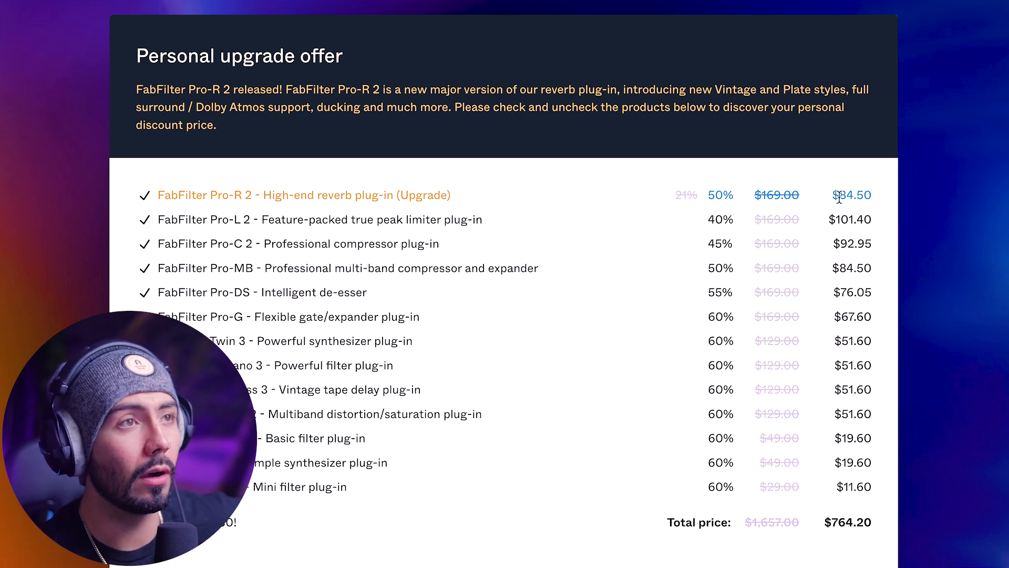
{"action": "mouse_move", "coordinate": [822, 183]}
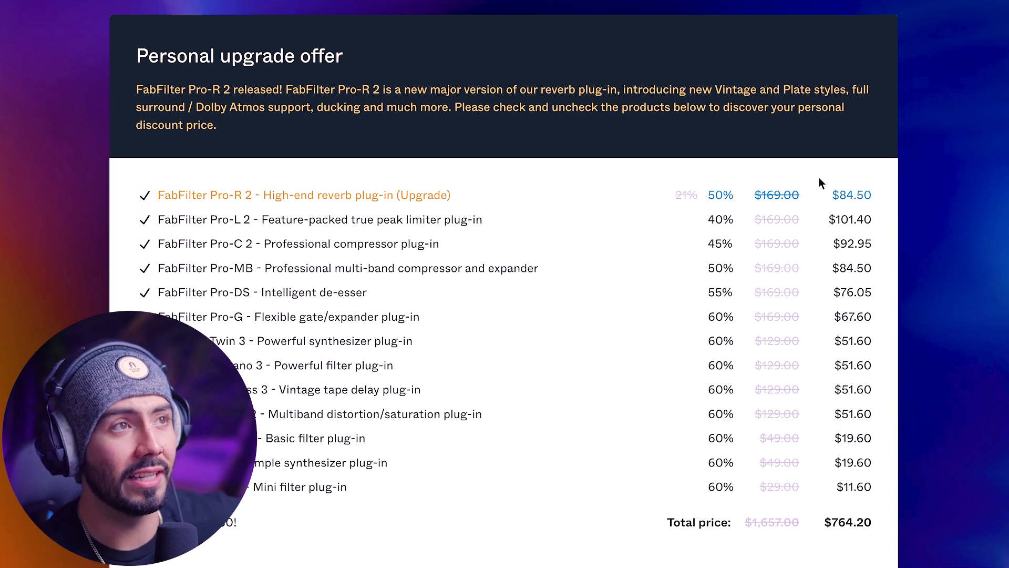